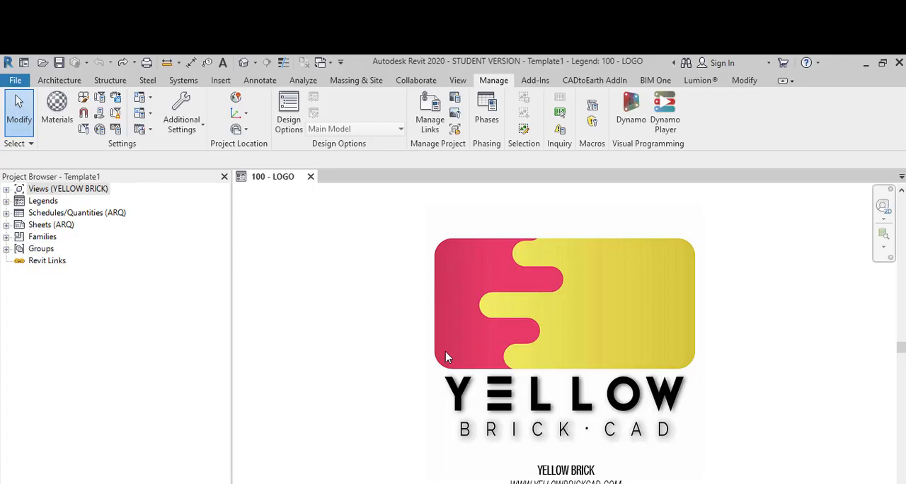
mouse_move(462, 89)
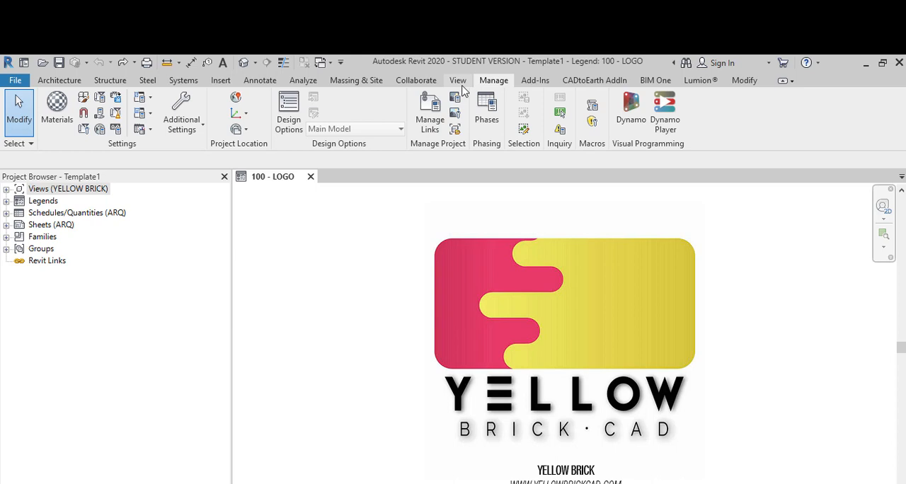
- Create a new drafting view using the View tab's view creation tools
left_click(458, 79)
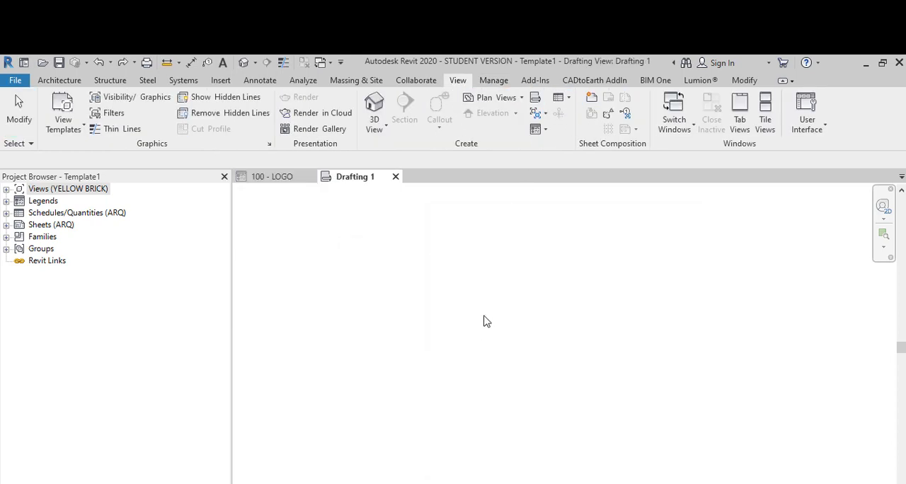
left_click(260, 80)
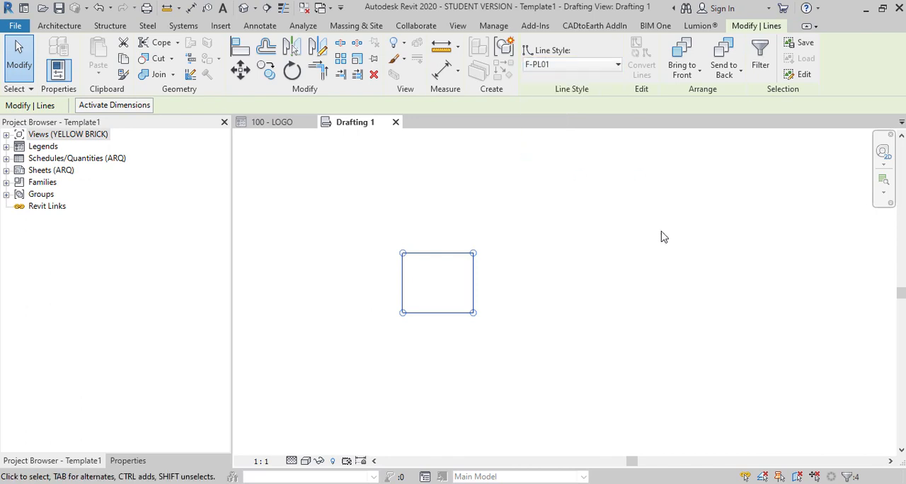
left_click(494, 25)
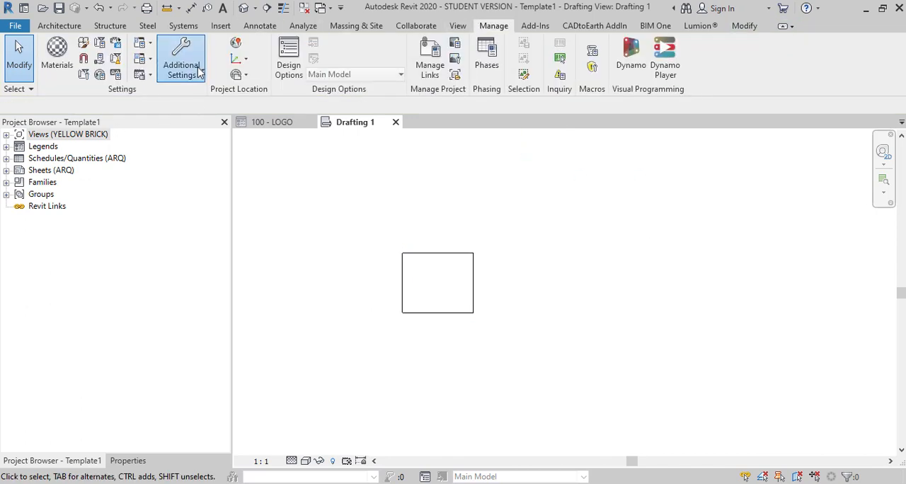
left_click(182, 58)
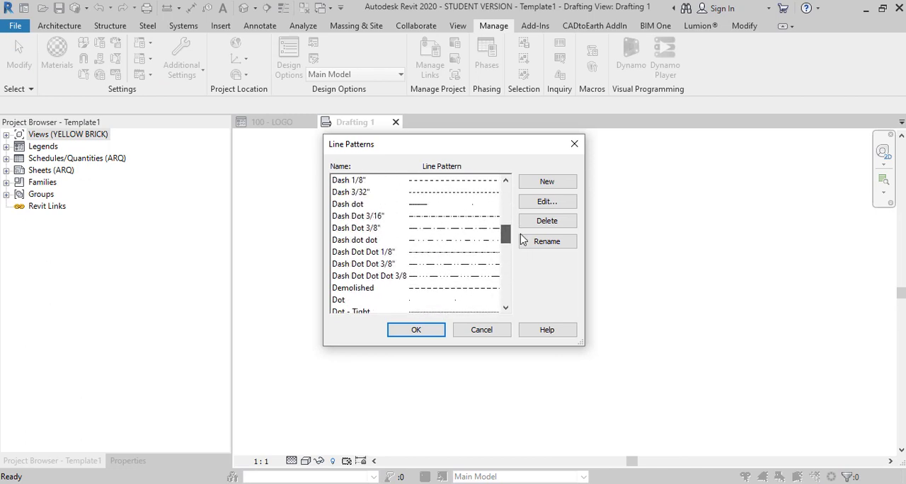
scroll("down", 3)
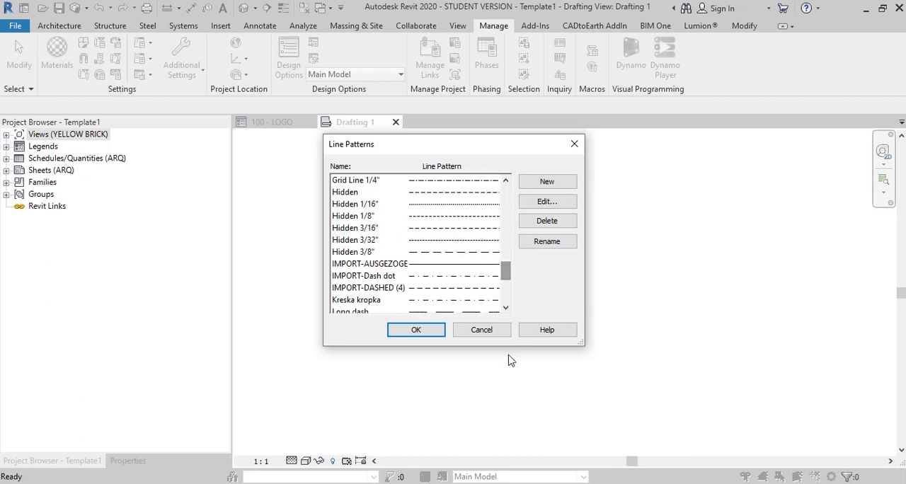
scroll("down", 3)
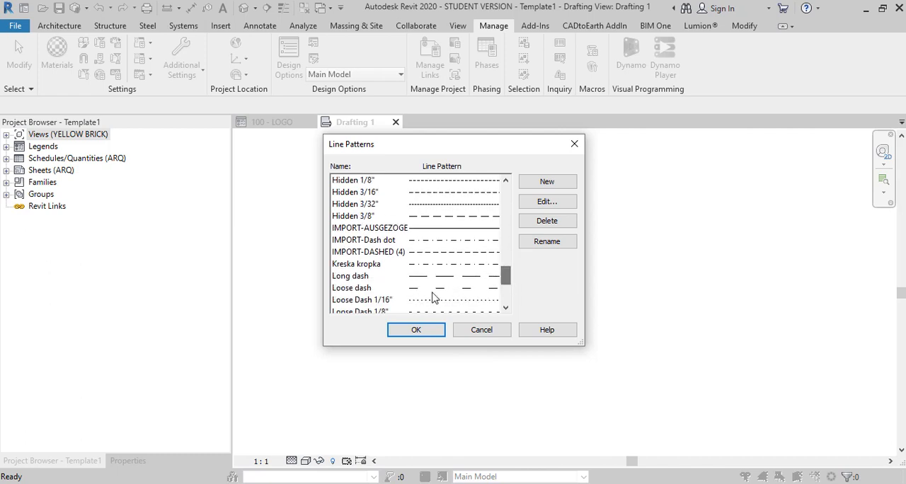
left_click(350, 263)
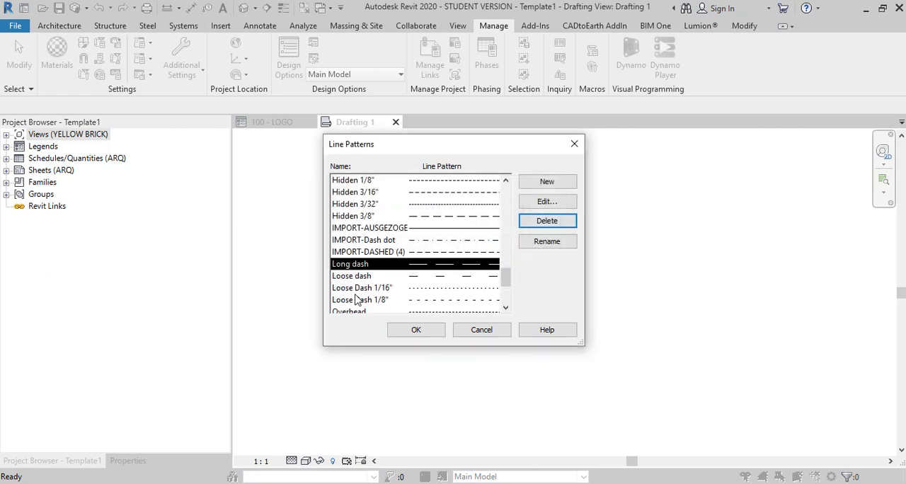
mouse_move(635, 291)
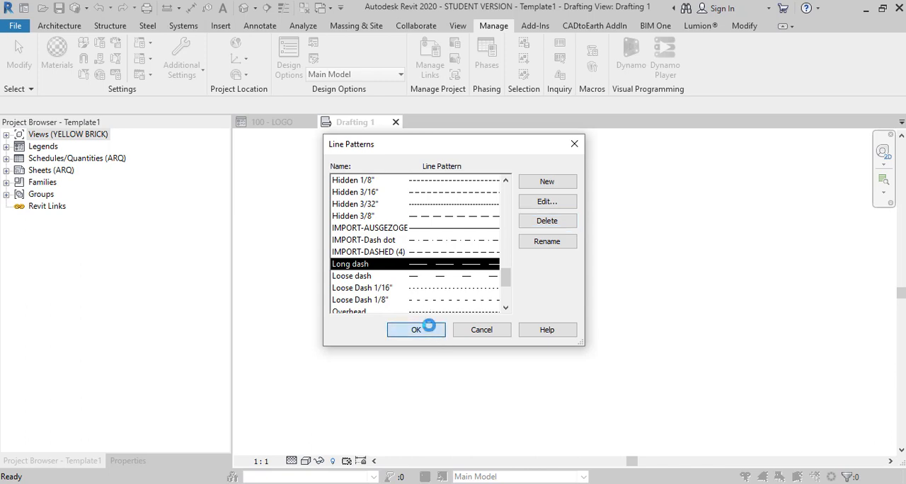
left_click(415, 329)
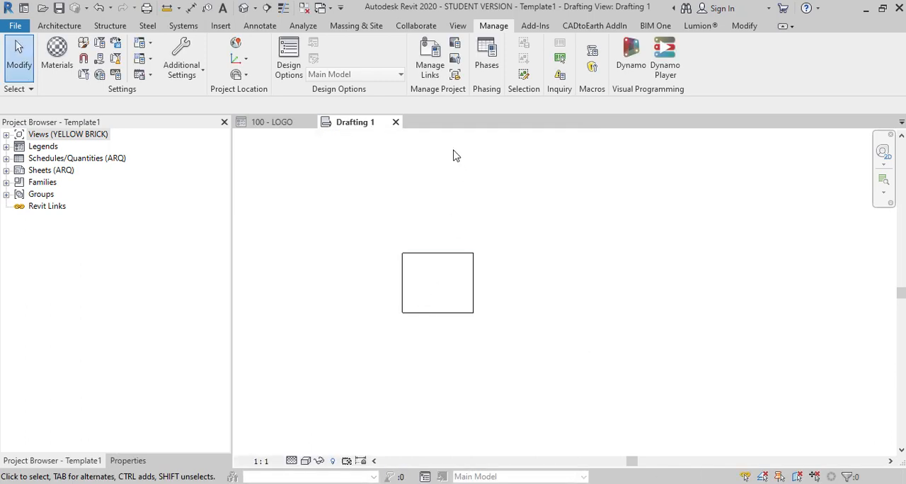
mouse_move(628, 80)
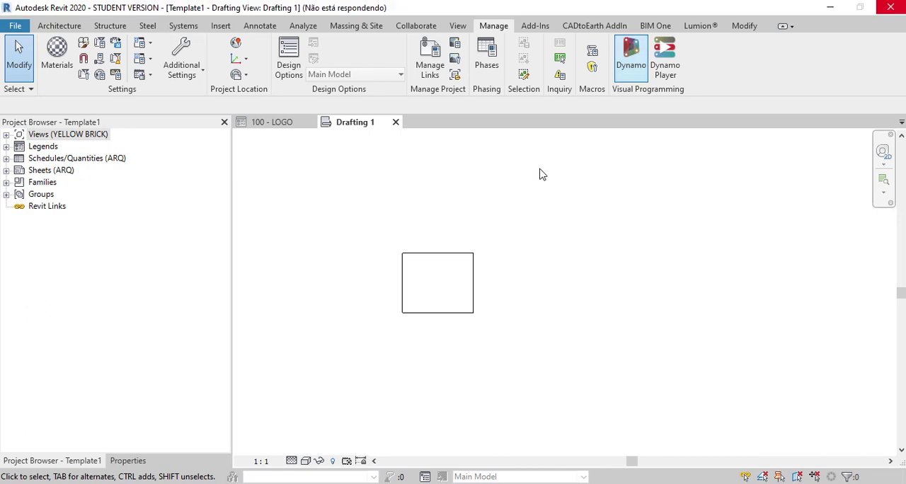
- Launch Dynamo from Revit's Manage tab and let its start page load
left_click(629, 53)
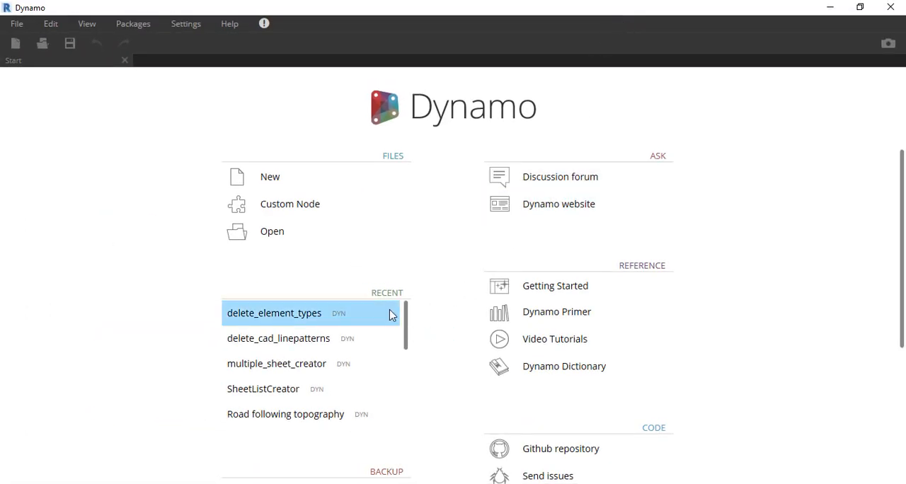
mouse_move(391, 314)
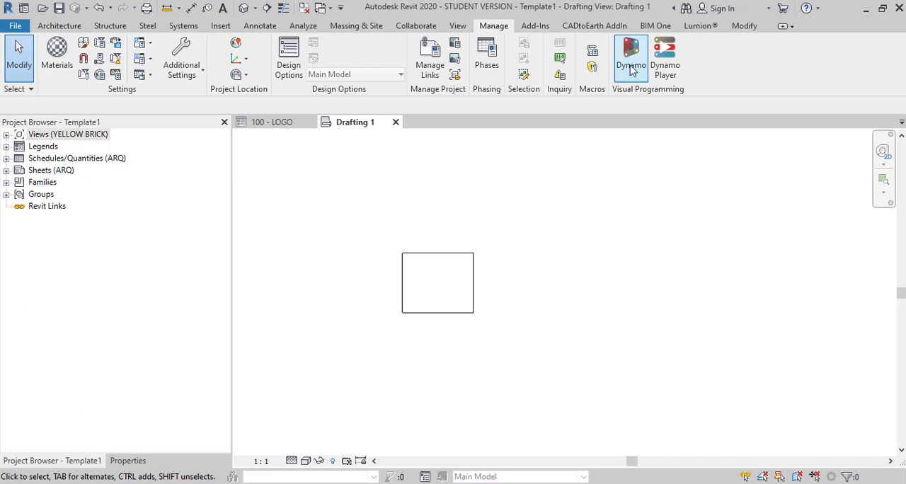
mouse_move(542, 174)
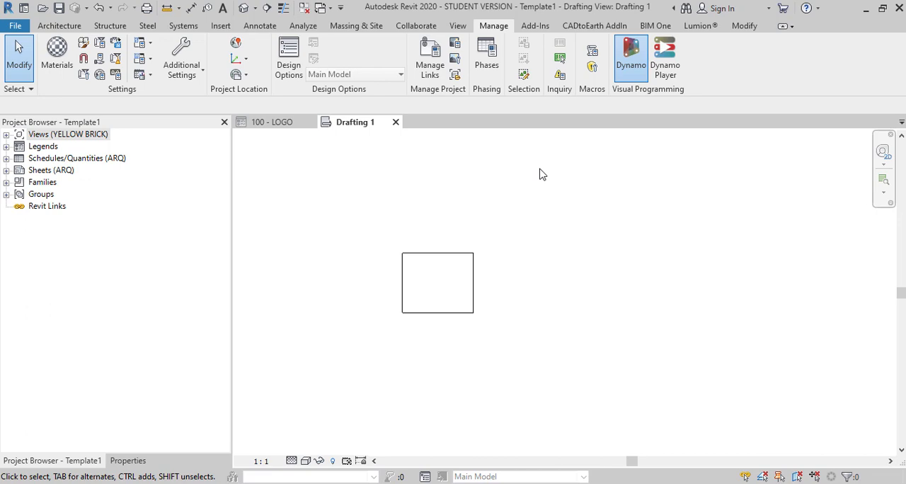
left_click(631, 57)
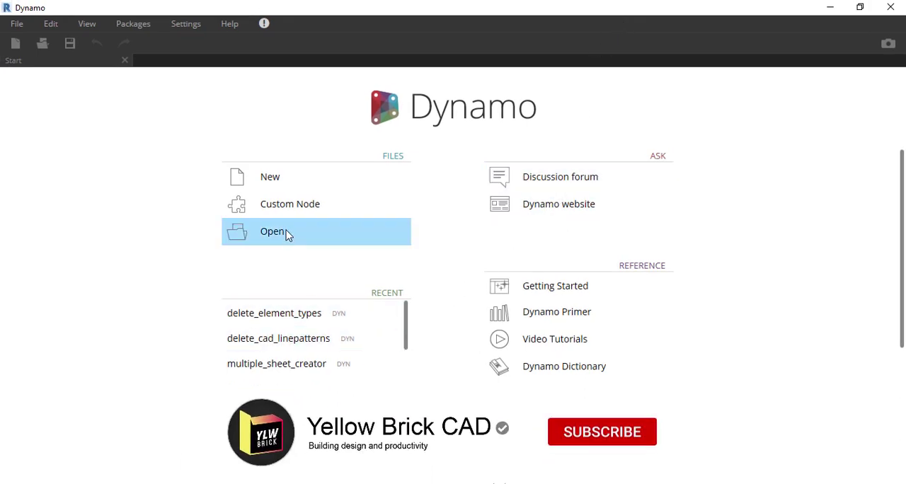
- Browse for a saved graph, then cancel the file browser without opening anything
left_click(272, 231)
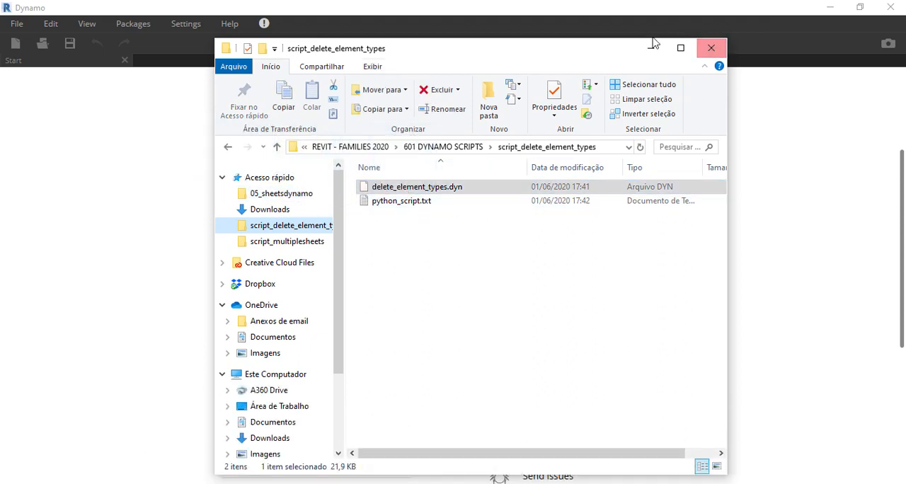
left_click(711, 46)
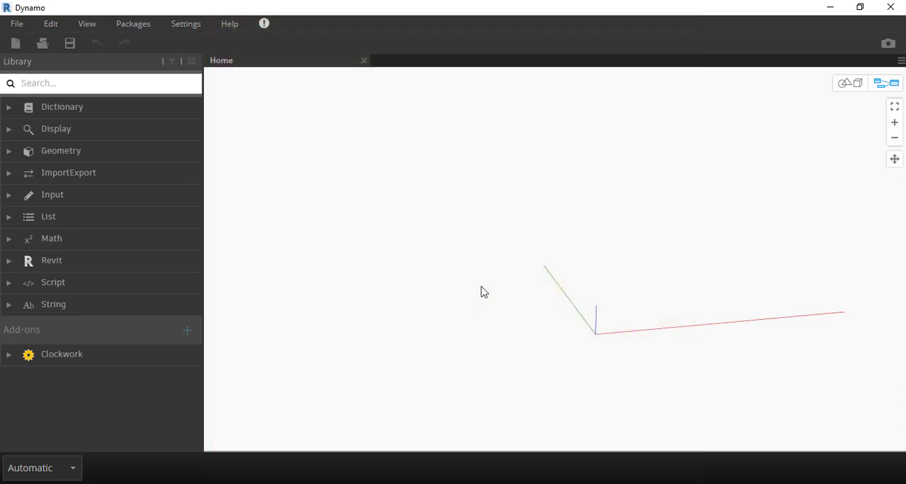
- Add an Element Types node to the empty graph via node search
right_click(484, 293)
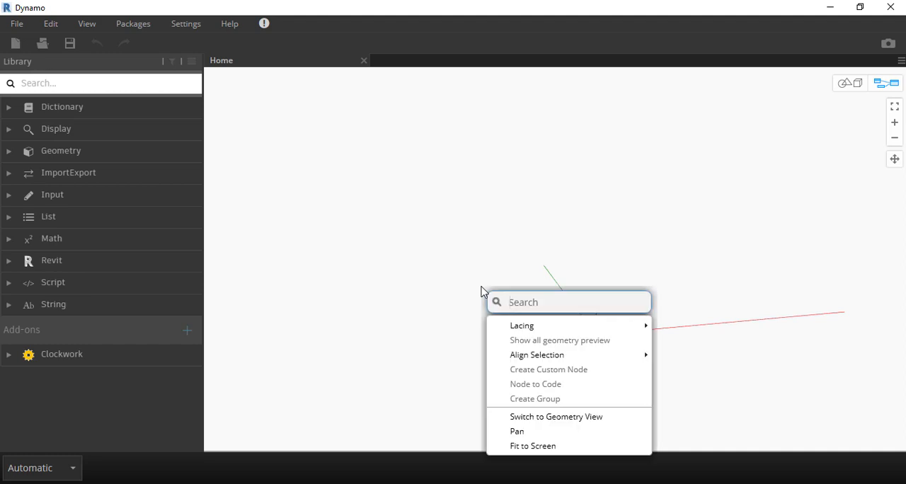
type("e")
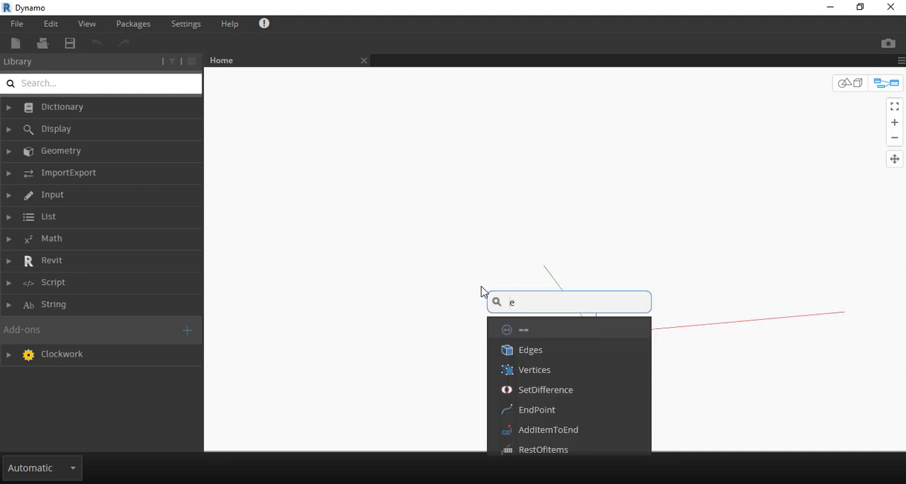
type("lement ty")
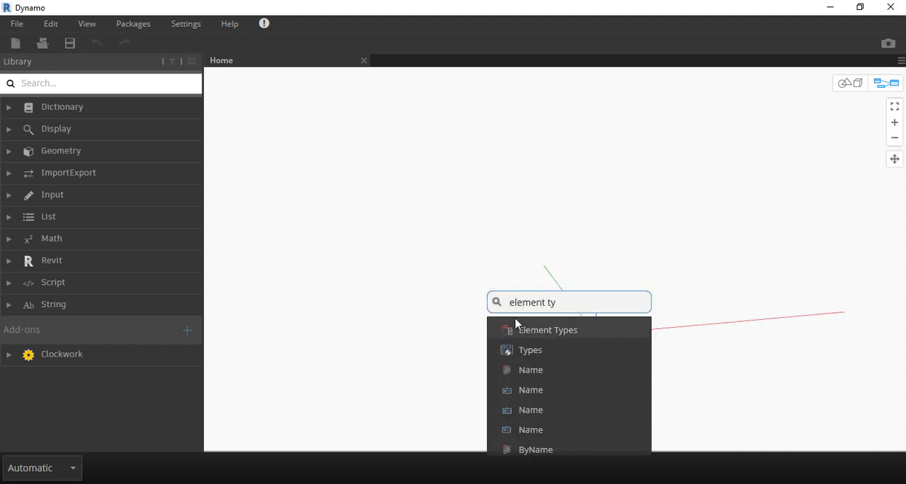
left_click(547, 330)
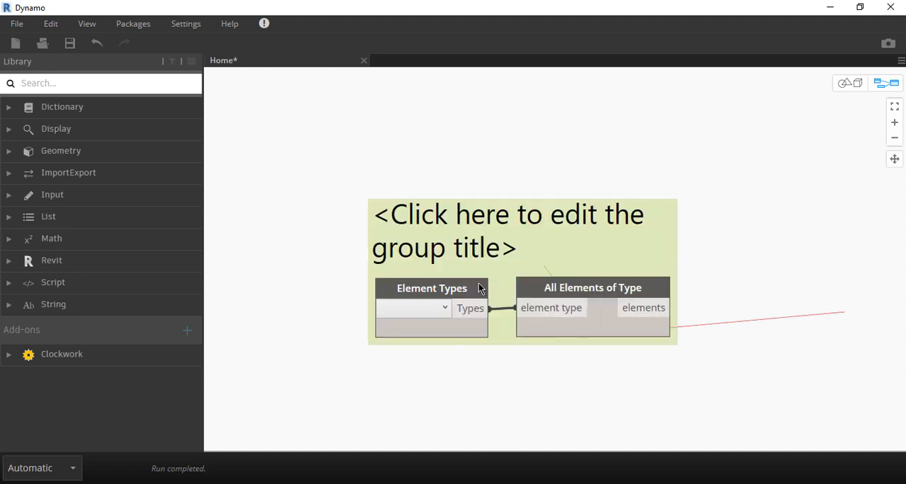
- Title the node group 'type of elements we want to work on'
type("type of elements")
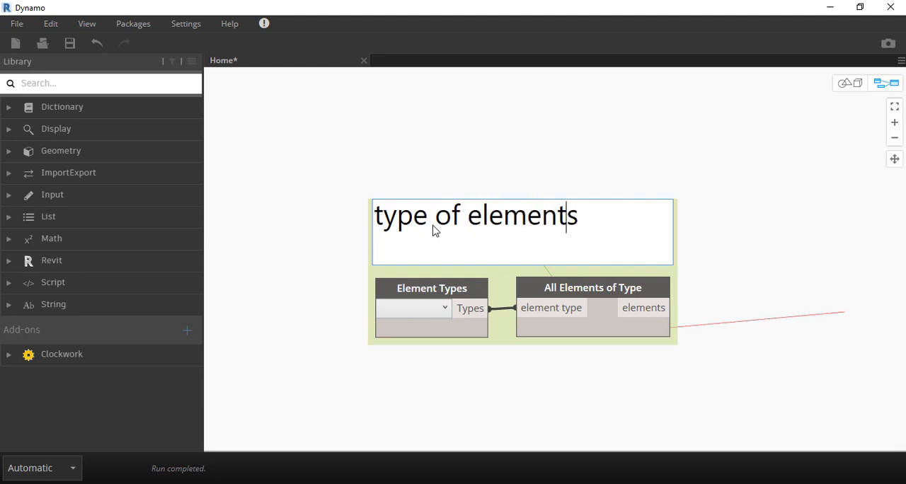
type("we want to")
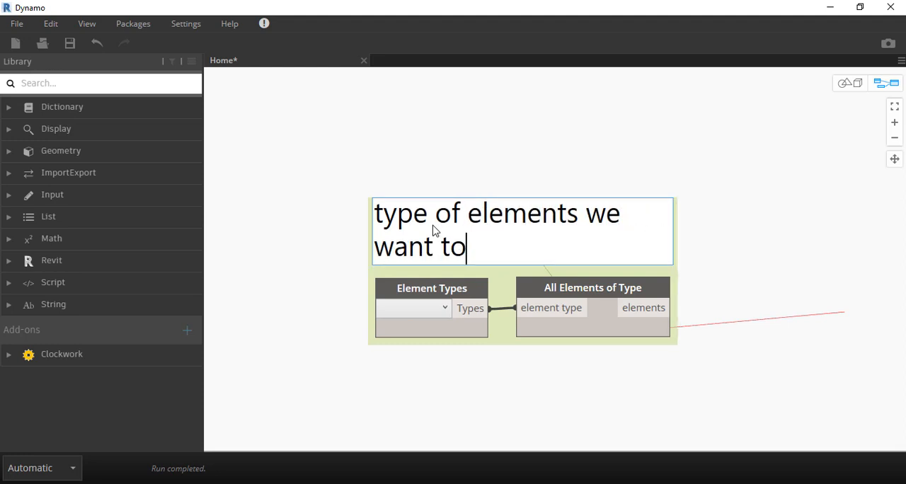
type("work on")
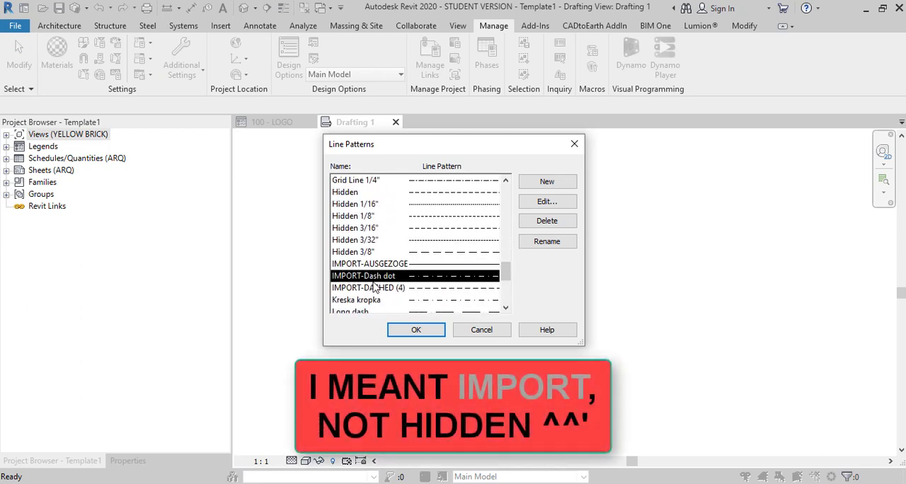
- Select one of the IMPORT line patterns in Revit's Line Patterns list
left_click(369, 287)
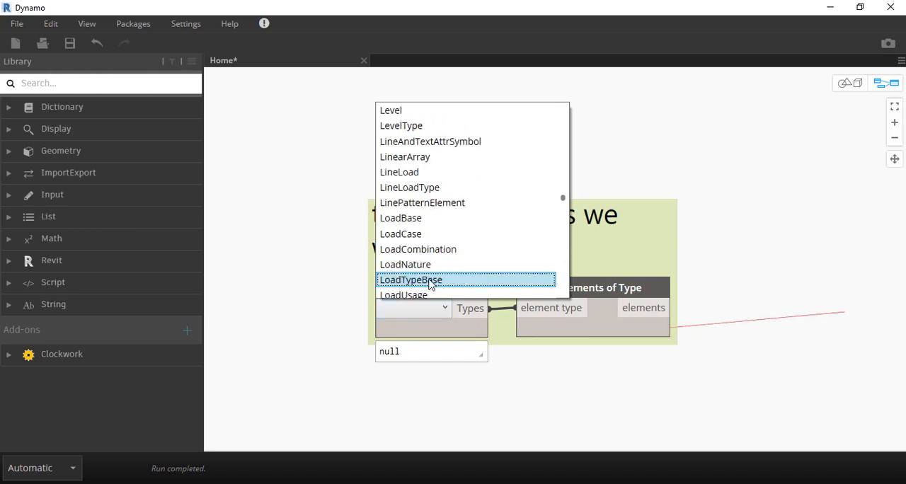
mouse_move(430, 140)
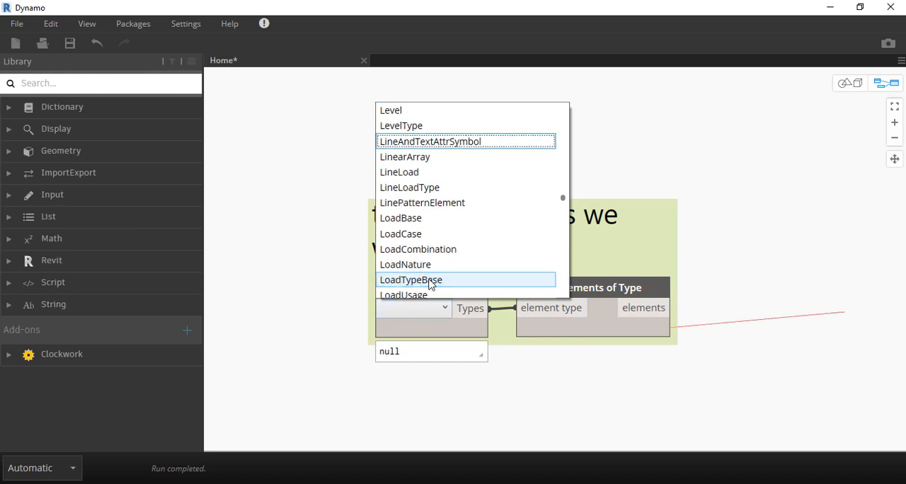
- Choose LinePatternElement as the element type in the dropdown
left_click(422, 202)
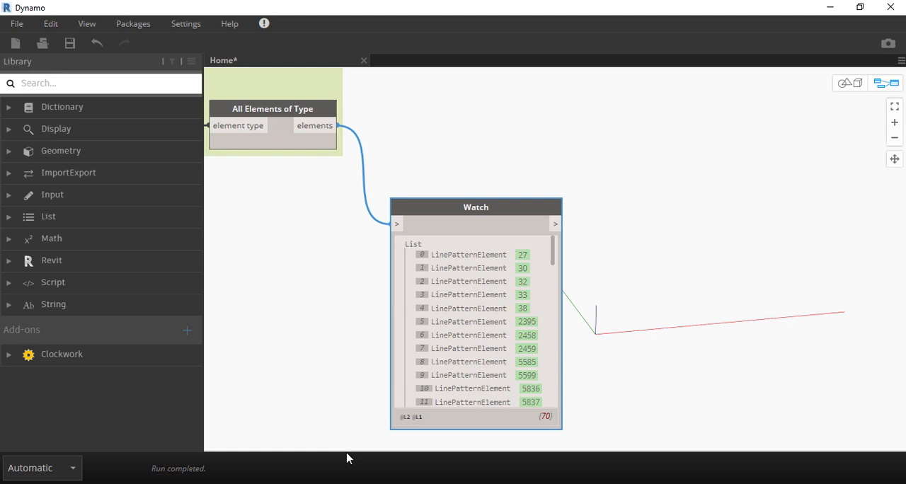
- Set execution to Manual and wire out the watched line patterns
left_click(35, 468)
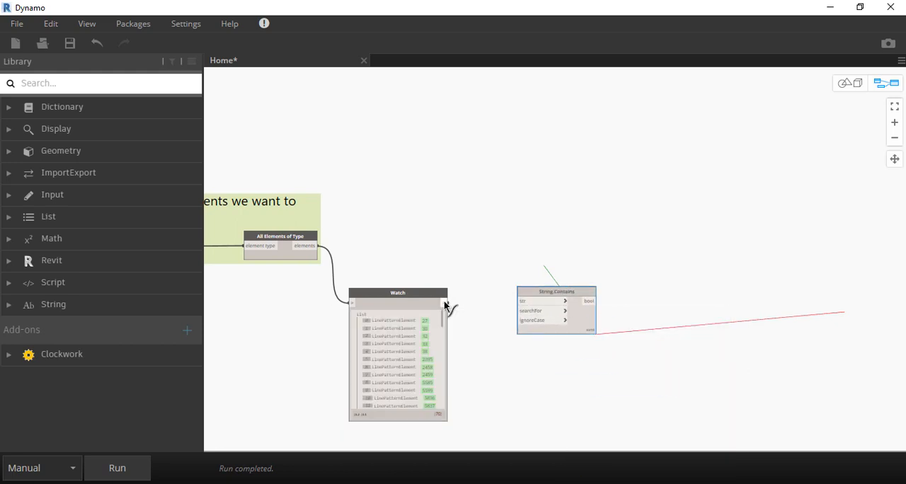
left_click_drag(557, 291, 586, 291)
type("name")
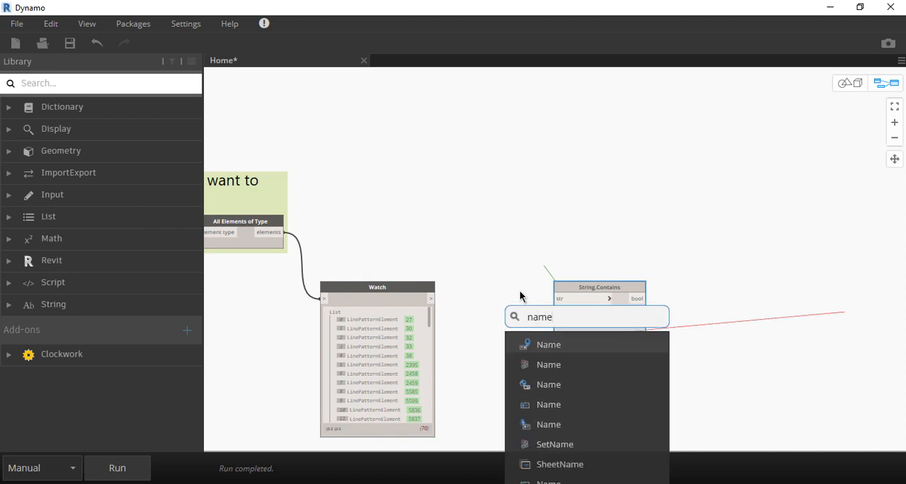
- Add Element.Name and a code block "IMPORT" wired to String.Contains' search text
left_click(548, 344)
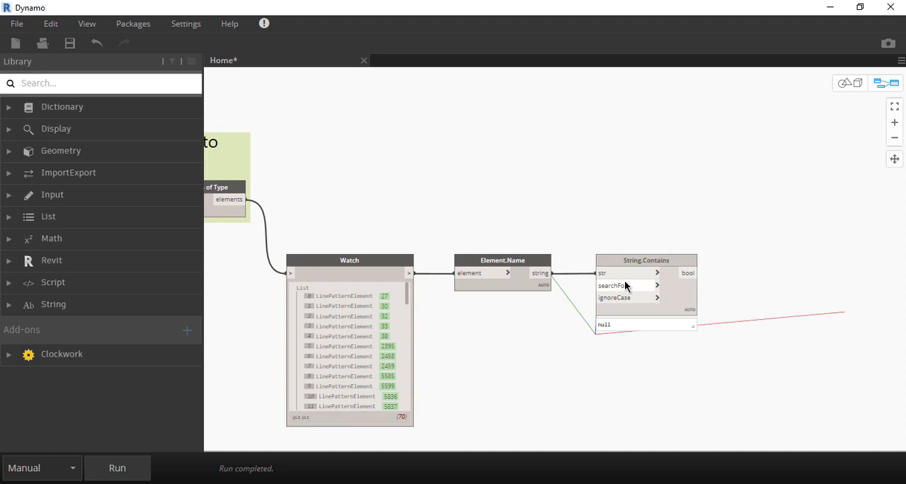
right_click(493, 327)
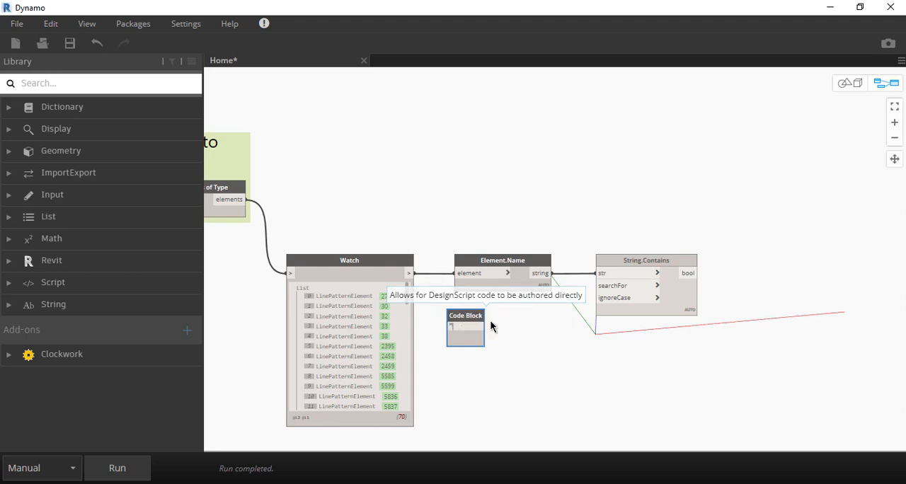
type("IMPO")
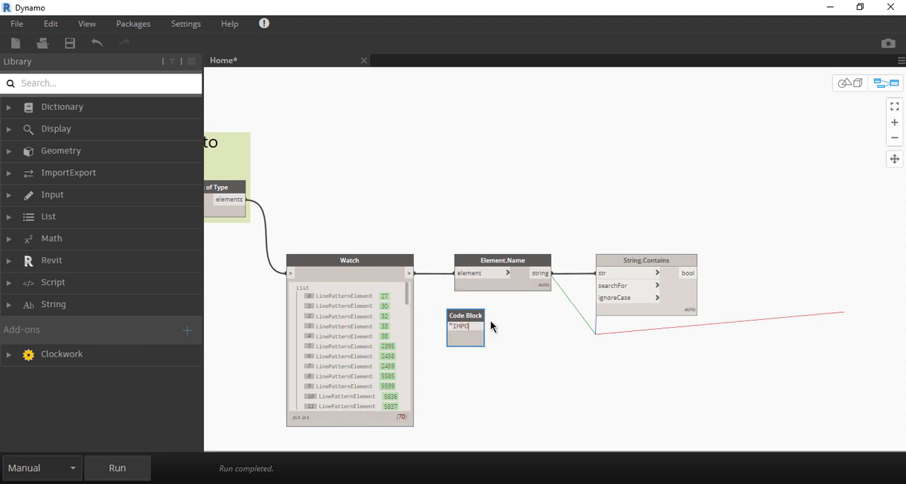
type("RT\";")
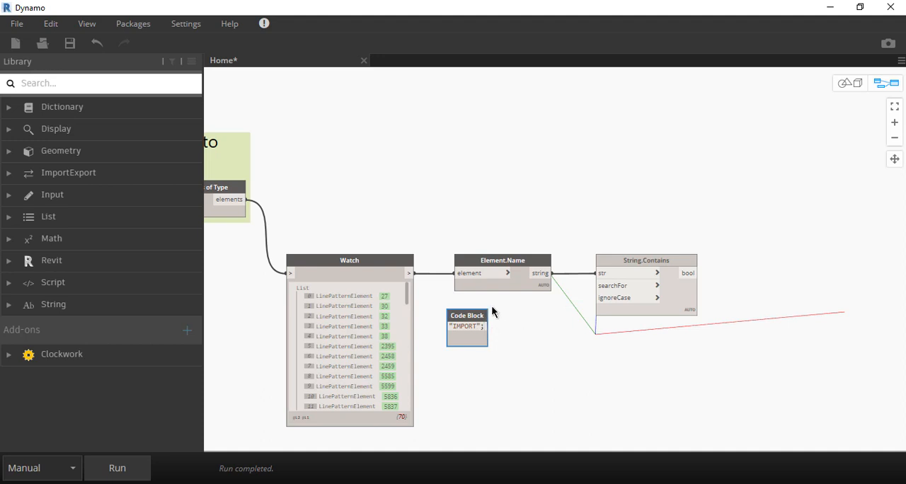
left_click_drag(466, 315, 485, 316)
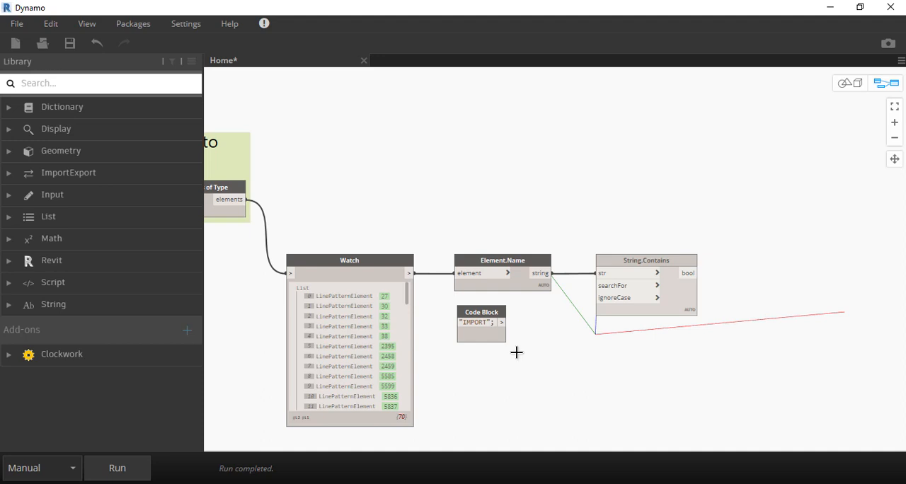
left_click_drag(504, 322, 598, 298)
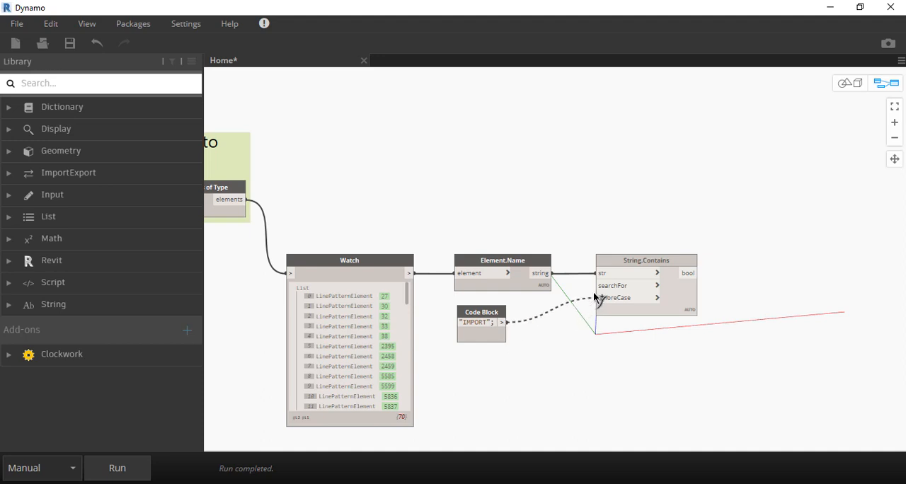
mouse_move(609, 302)
type("false;")
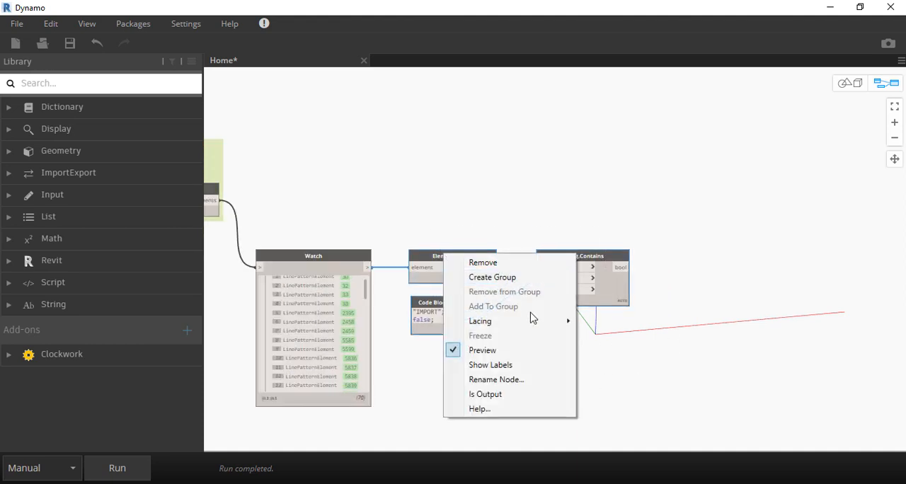
- Group the name-filtering nodes under the title 'elements we want to select'
left_click(492, 277)
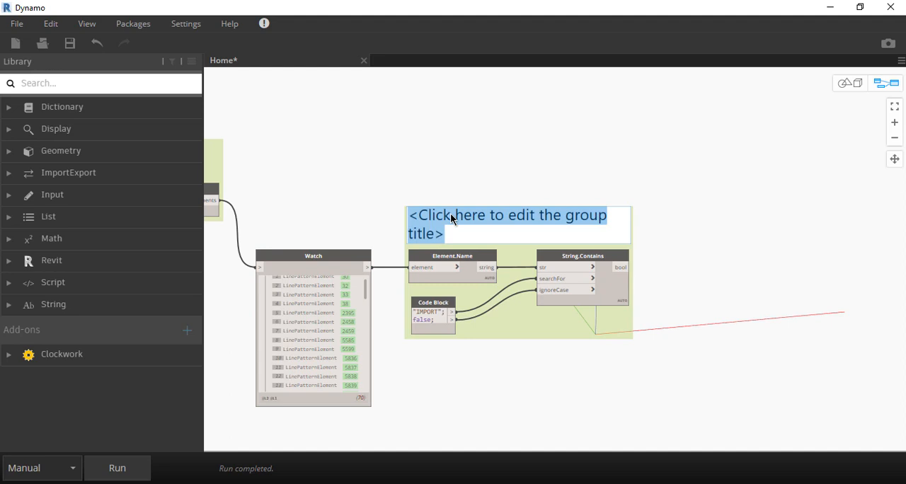
type("elements")
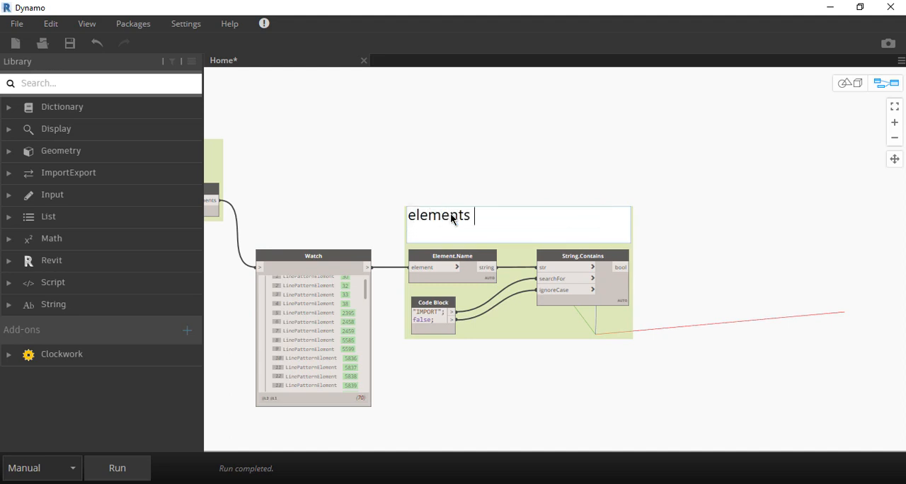
type("we want t")
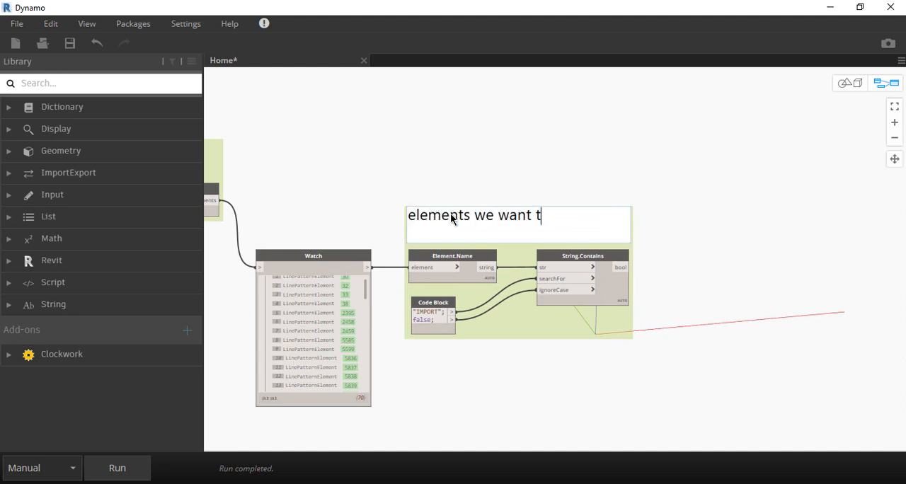
type("o select")
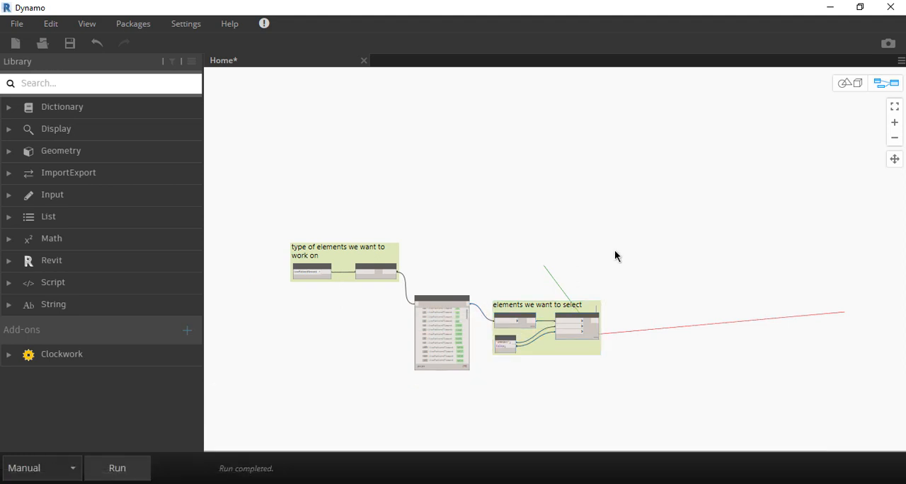
right_click(616, 257)
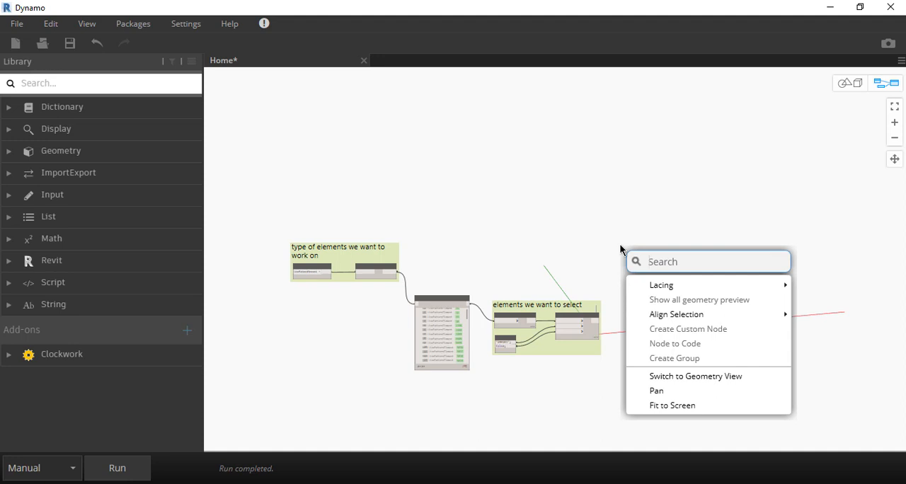
- Search 'filter' and add a List.FilterByBoolMask node to the graph
type("filter")
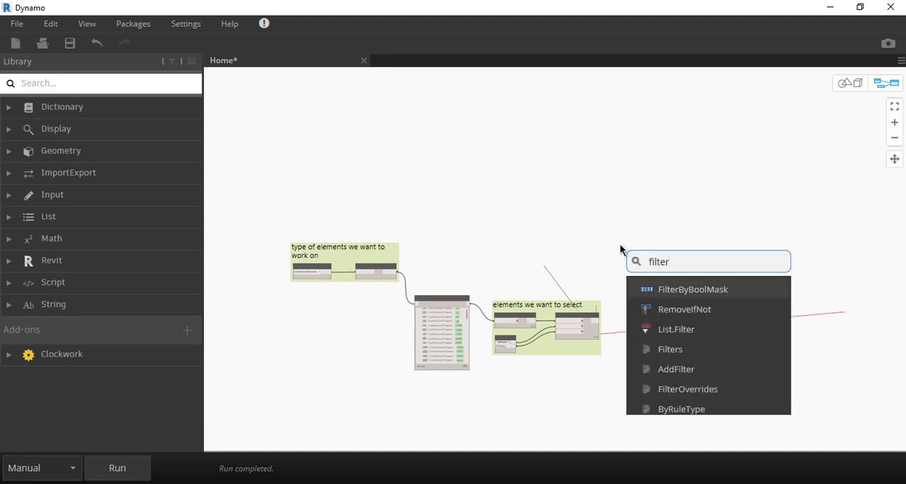
left_click(693, 289)
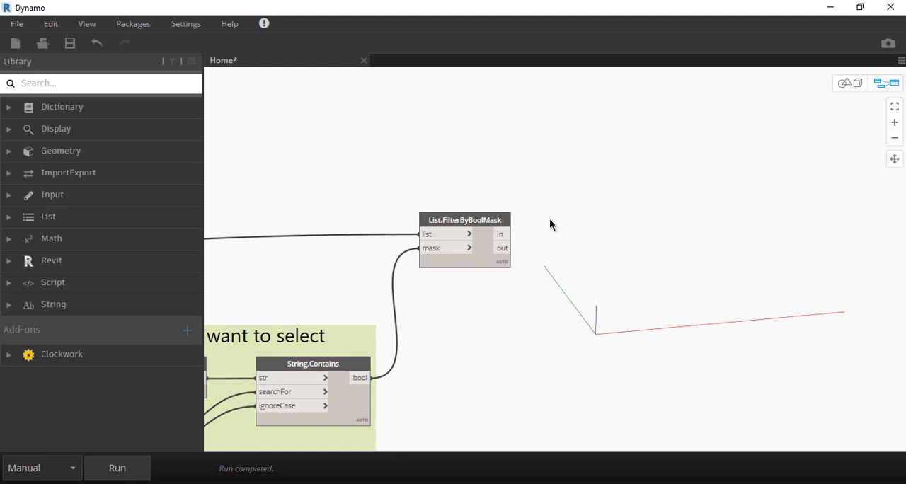
mouse_move(500, 241)
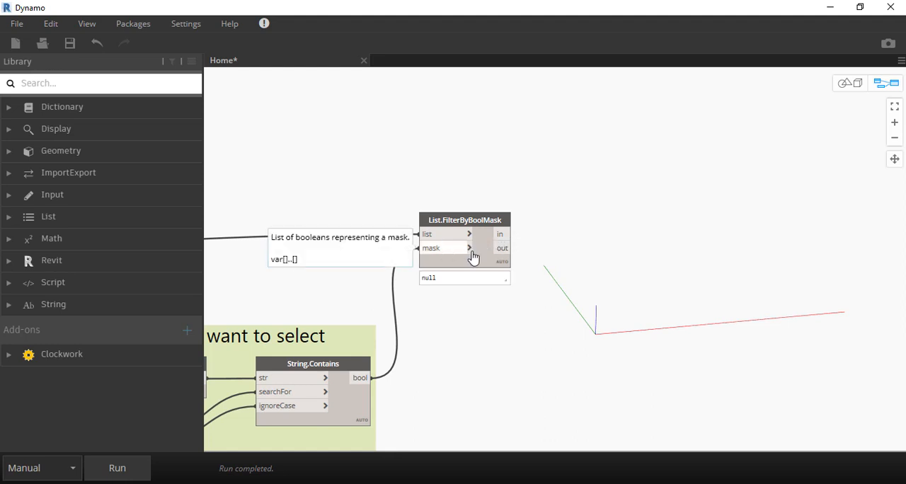
mouse_move(451, 239)
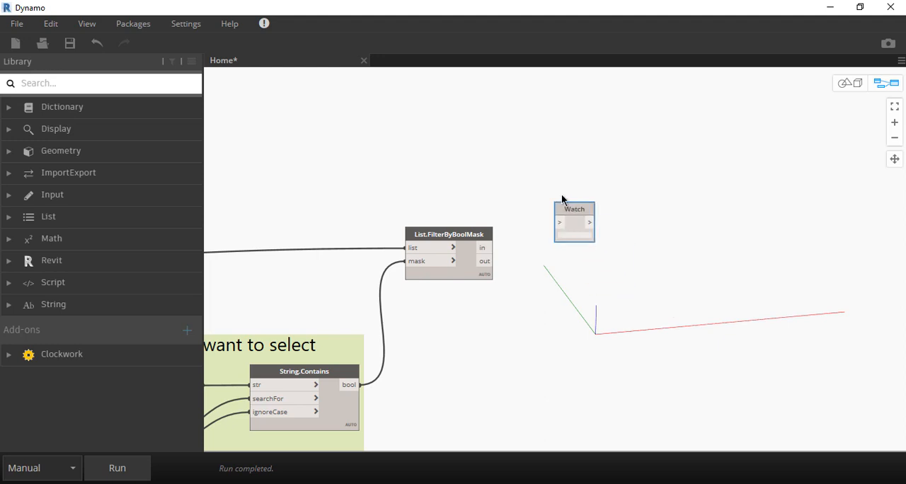
- Position the new Watch node and group Element.Name with Watch as 'verify filtered elements'
left_click_drag(574, 209, 593, 226)
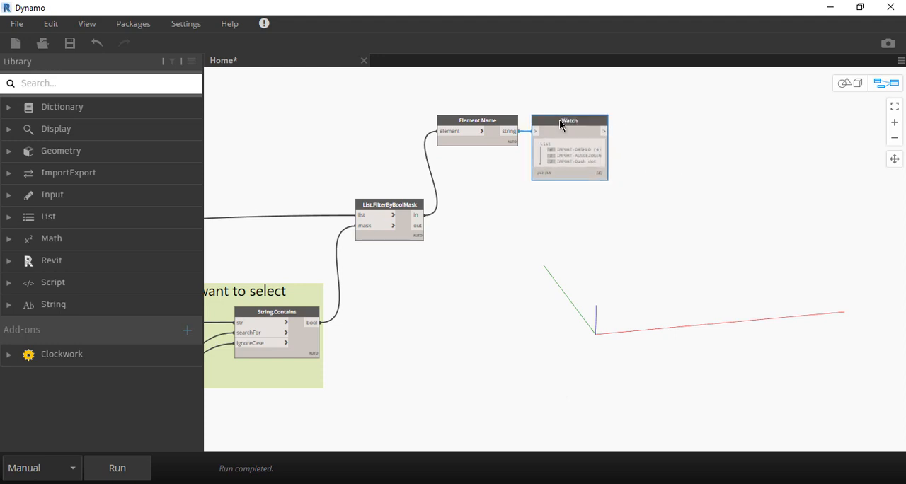
right_click(570, 121)
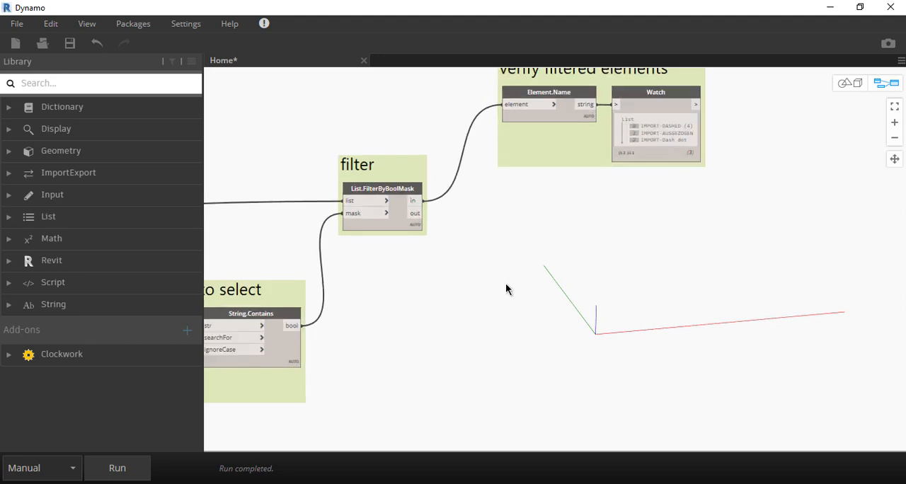
- Add a Python Script node fed by FilterByBoolMask's filtered line patterns and open its code
left_click_drag(506, 288, 522, 298)
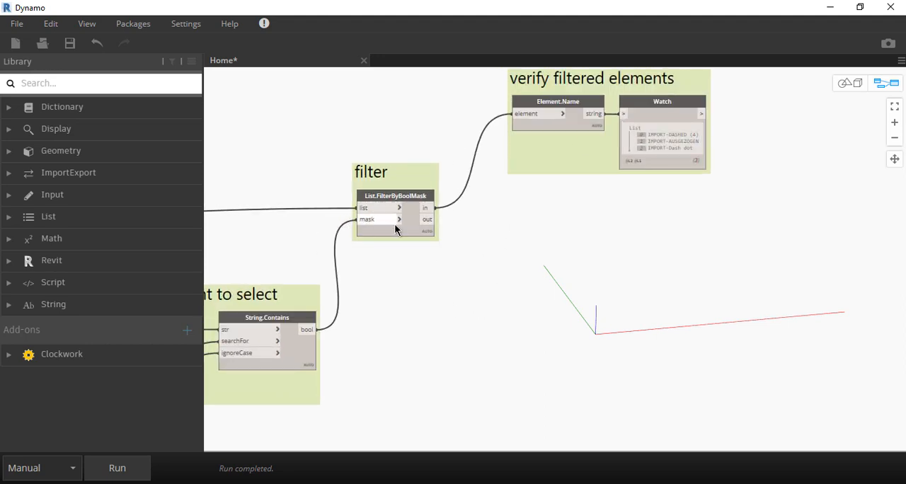
right_click(520, 256)
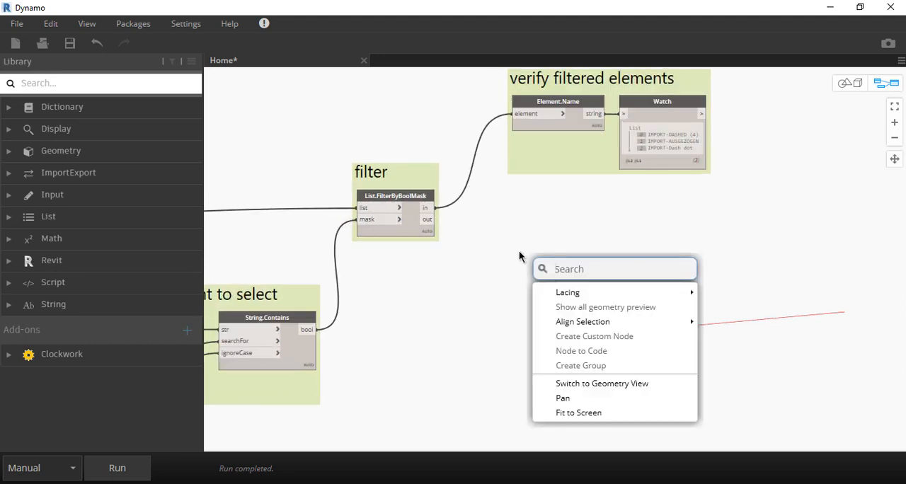
type("pytho")
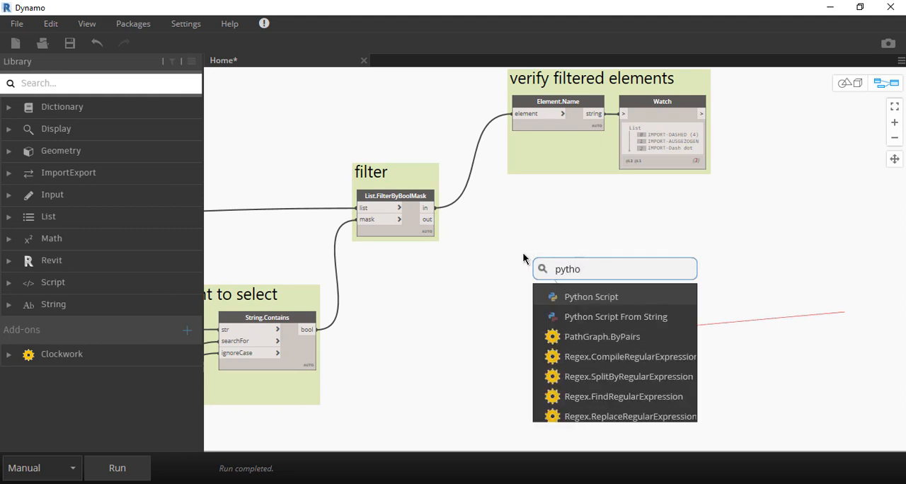
left_click(591, 297)
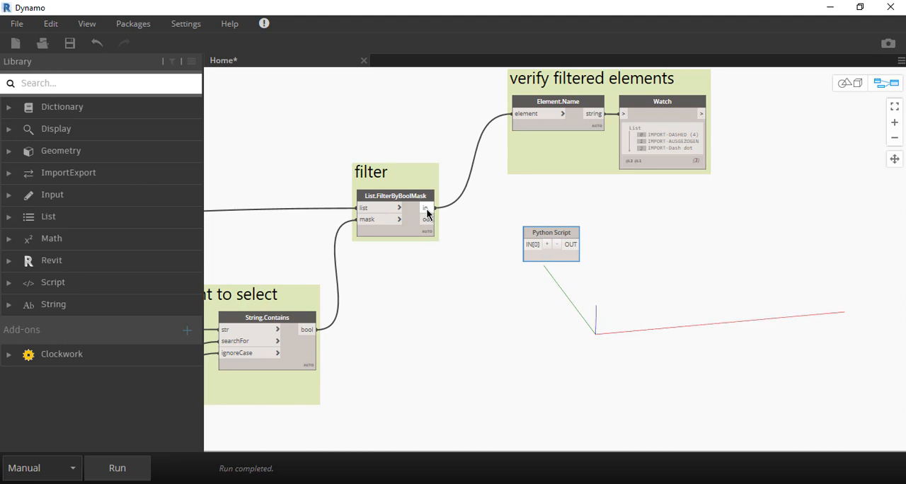
left_click_drag(427, 219, 533, 244)
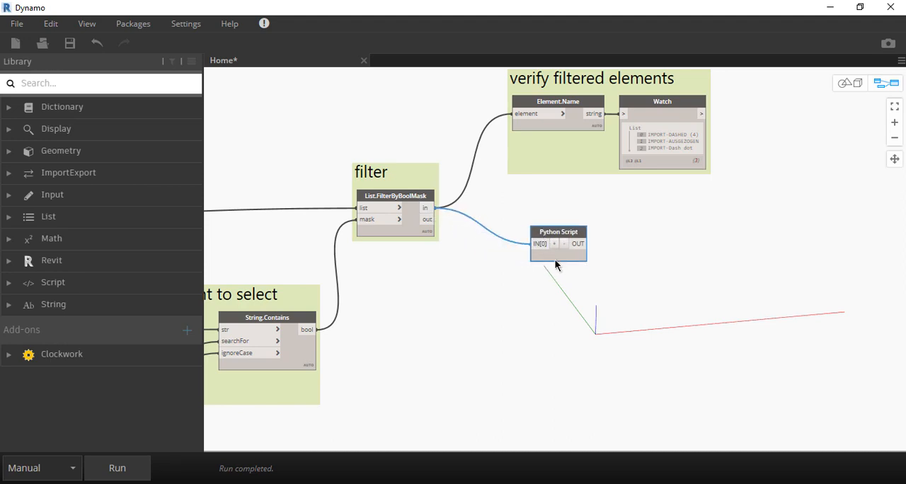
double_click(558, 243)
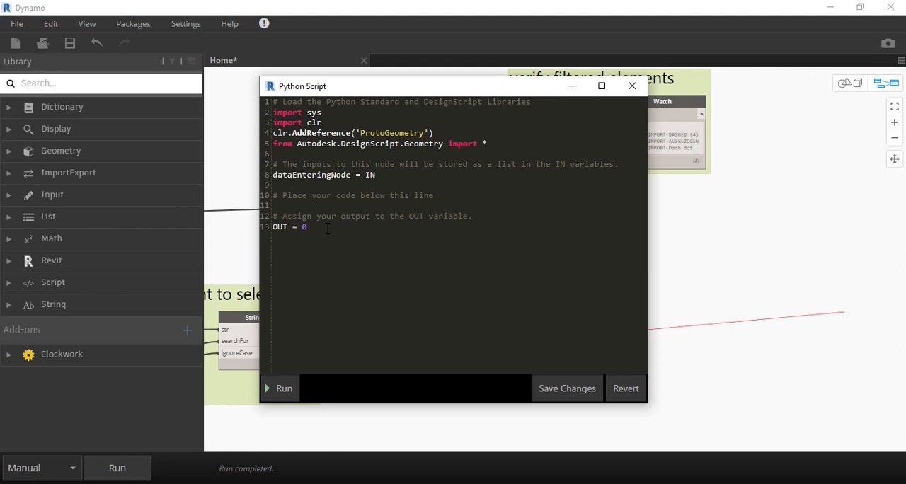
mouse_move(409, 239)
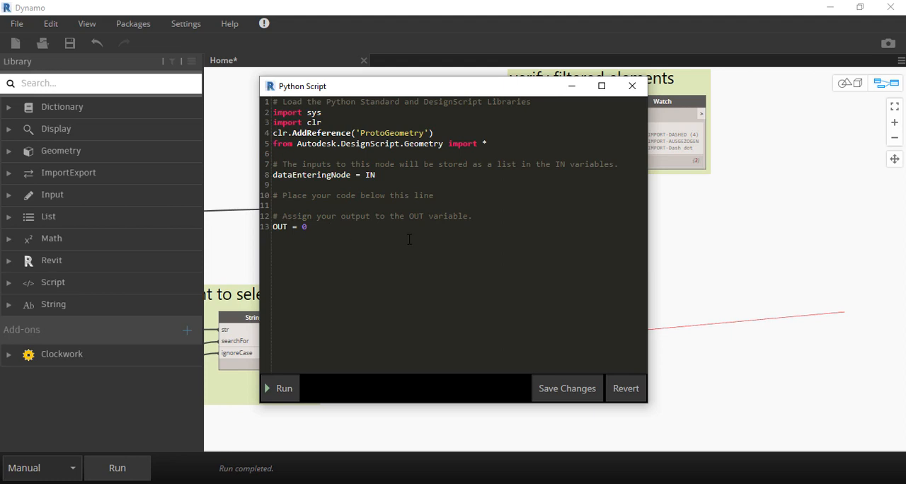
mouse_move(515, 161)
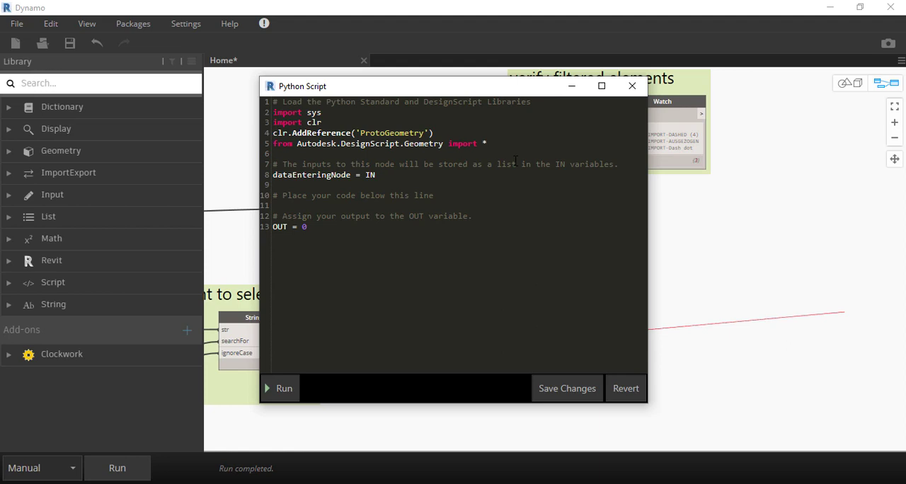
- Close the Python Script editor, leaving the default template unchanged
left_click(631, 85)
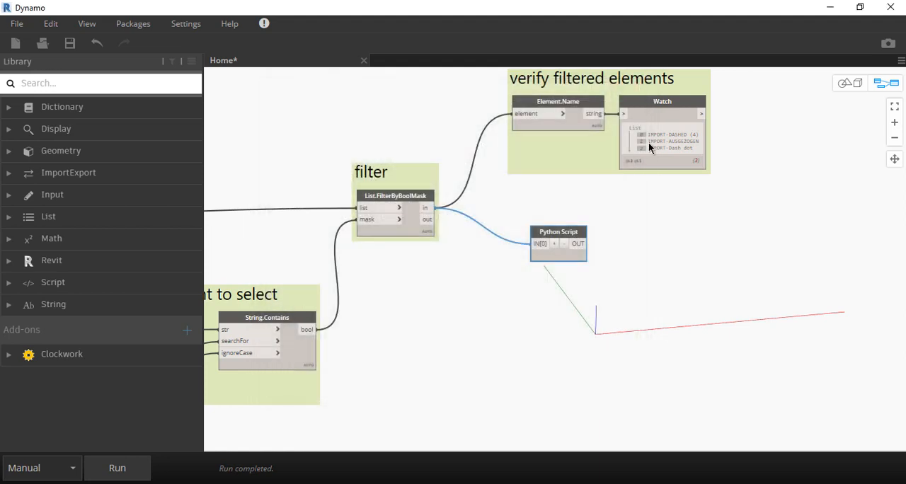
mouse_move(427, 415)
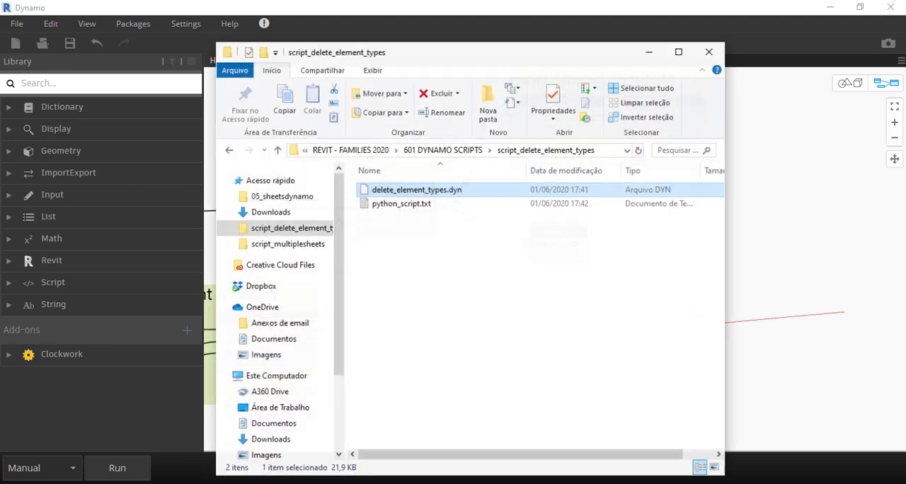
- Open python_script.txt in Notepad, copy its element-deletion code, then close Notepad and Explorer
left_click(400, 200)
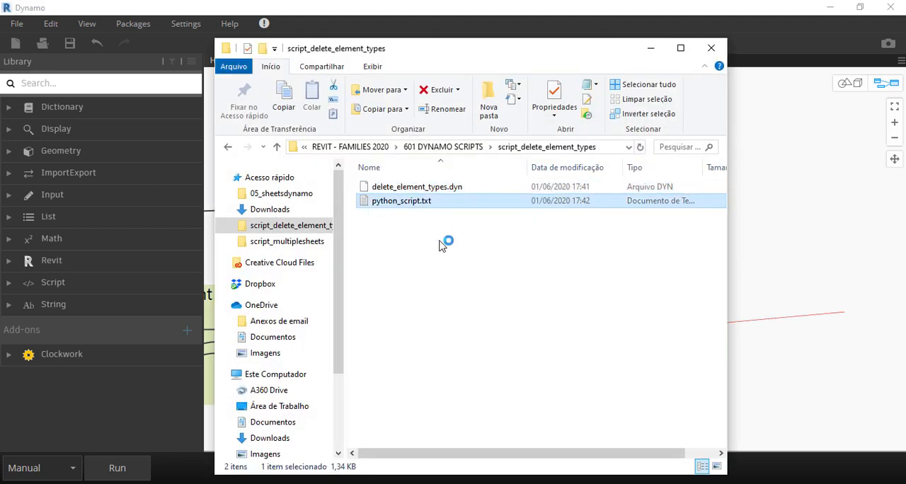
double_click(397, 200)
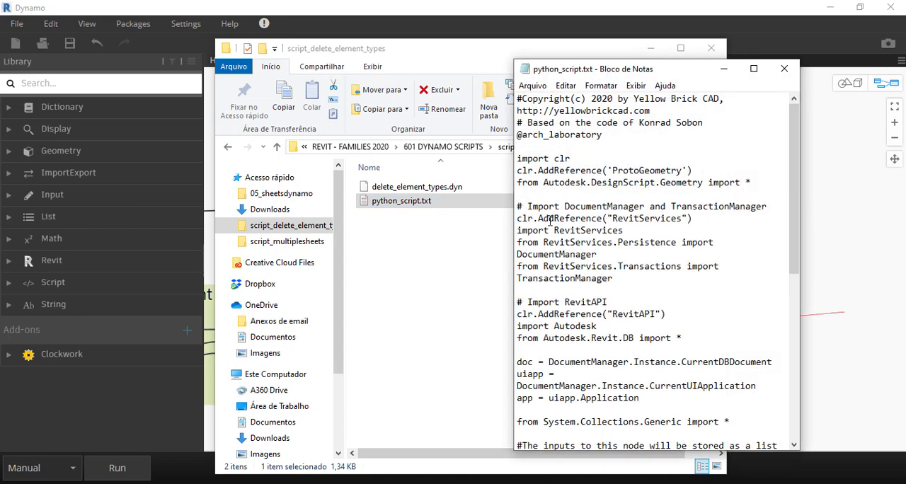
mouse_move(599, 211)
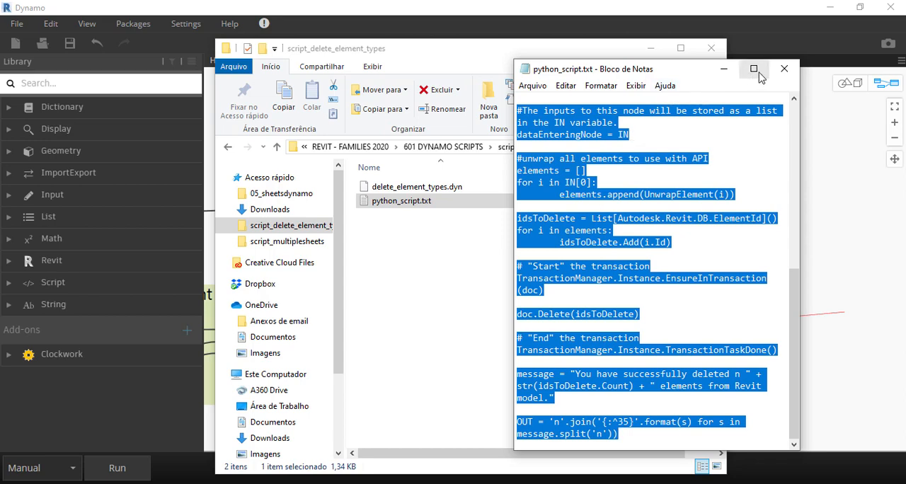
left_click(785, 68)
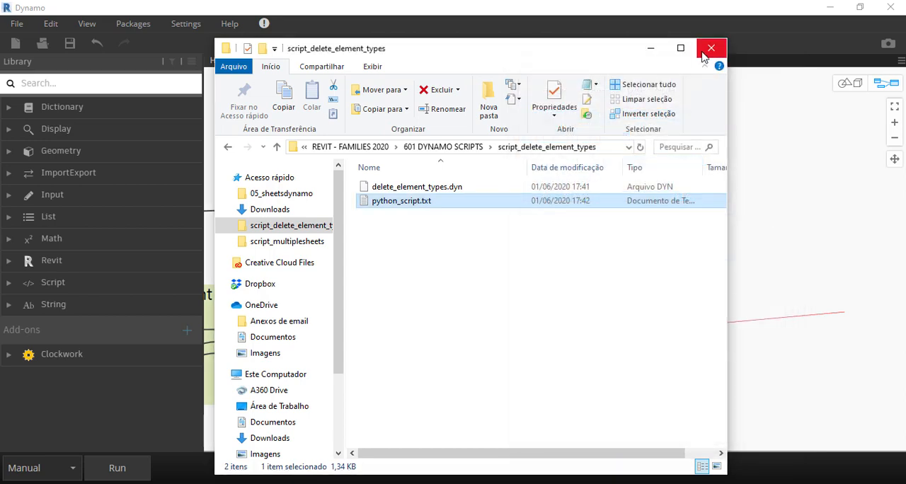
left_click(712, 44)
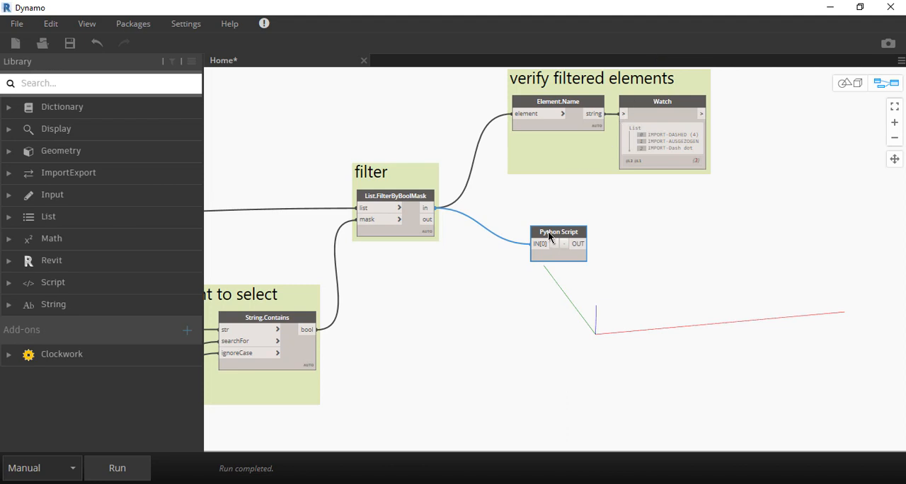
- Paste the deletion code into the Python Script node and run the graph
double_click(558, 231)
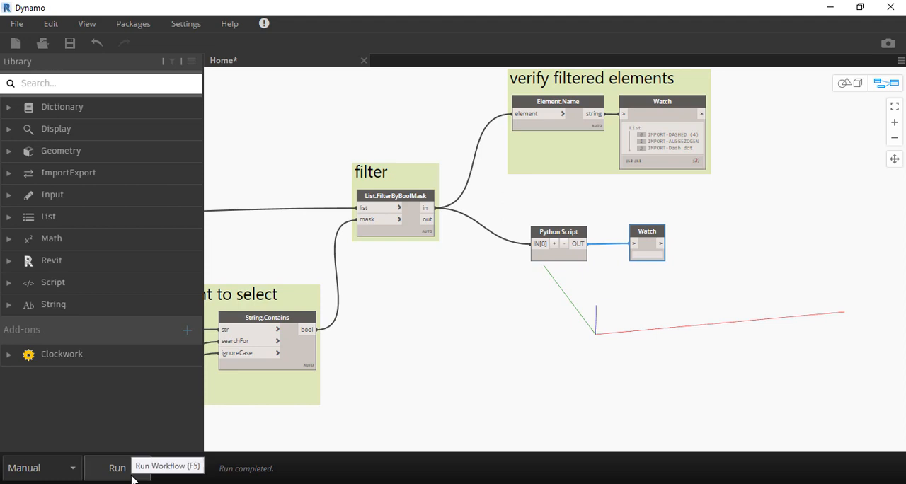
left_click(113, 468)
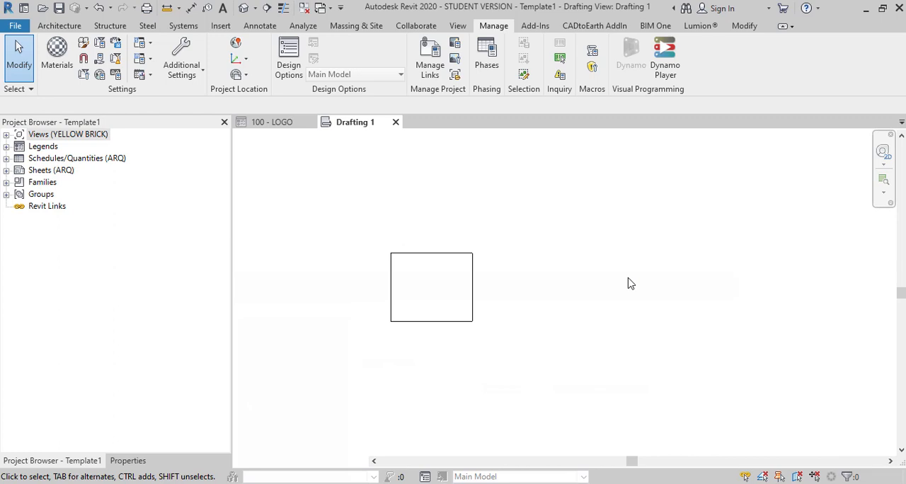
left_click(181, 57)
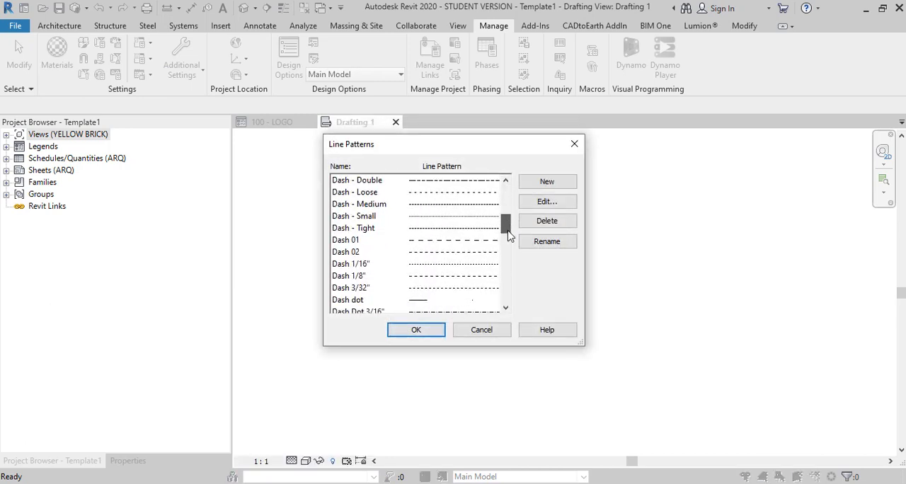
scroll("down", 3)
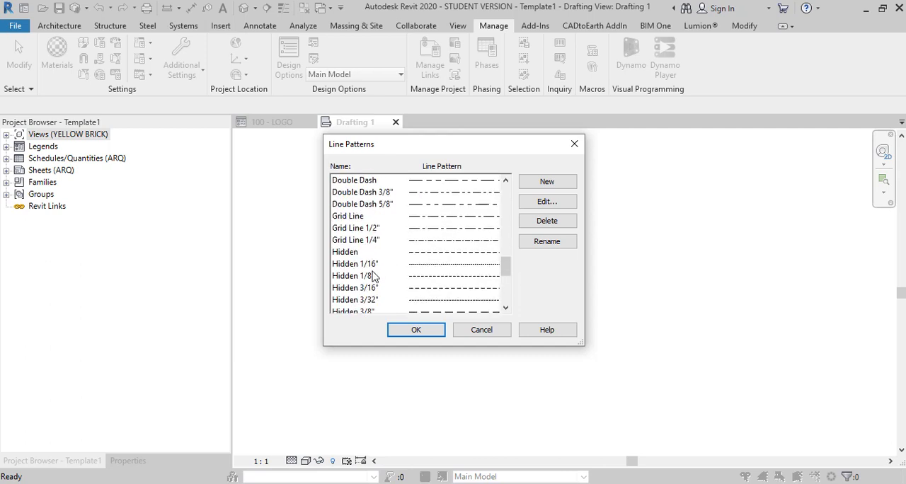
scroll("down", 3)
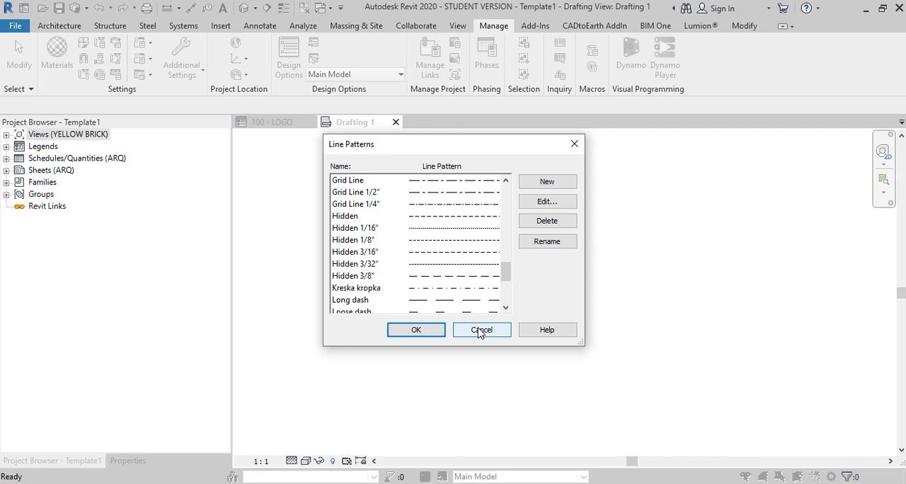
left_click(482, 329)
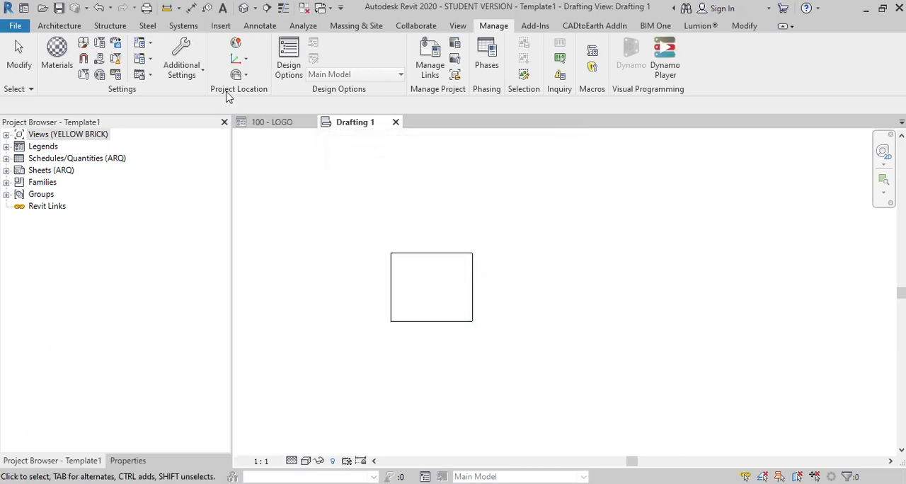